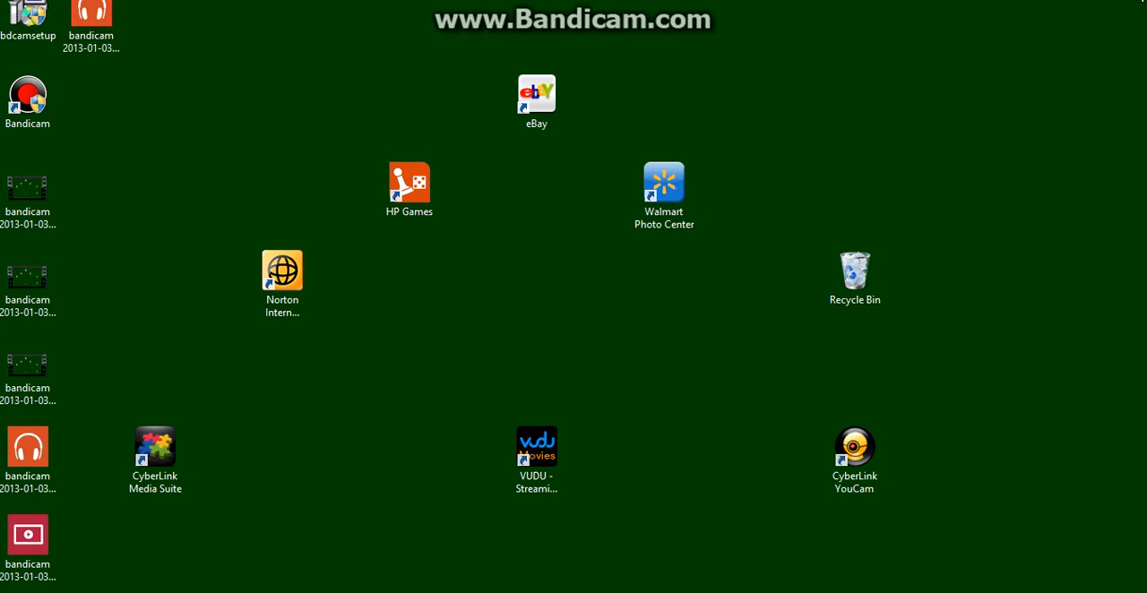
pyautogui.moveTo(834, 181)
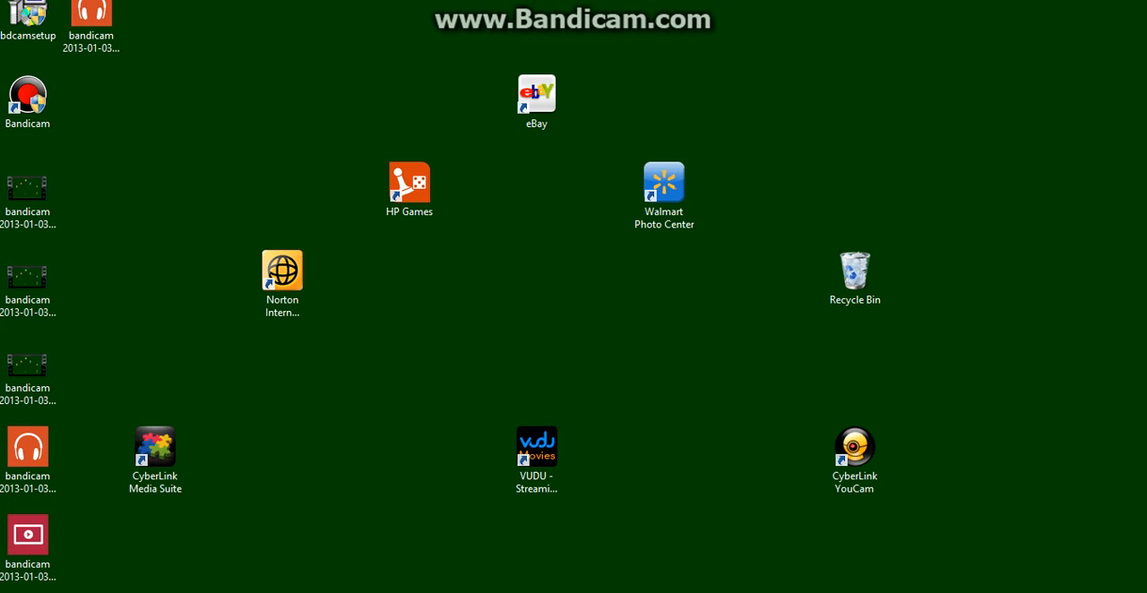
# From the Windows 8 Start screen, scroll the tiles and launch Skype.
pyautogui.click(853, 277)
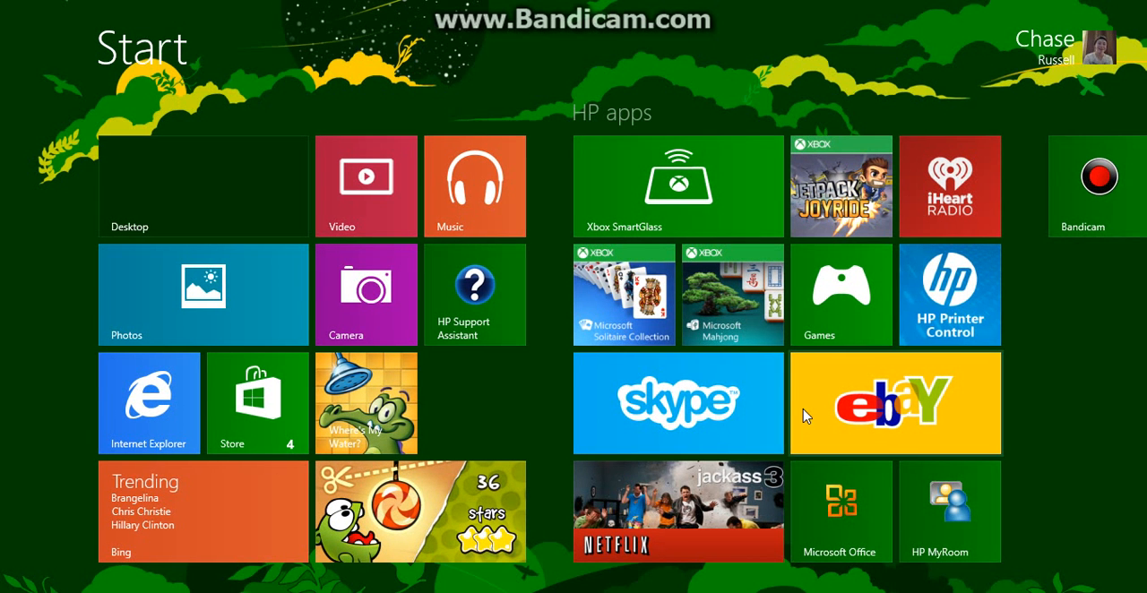
pyautogui.moveTo(650, 413)
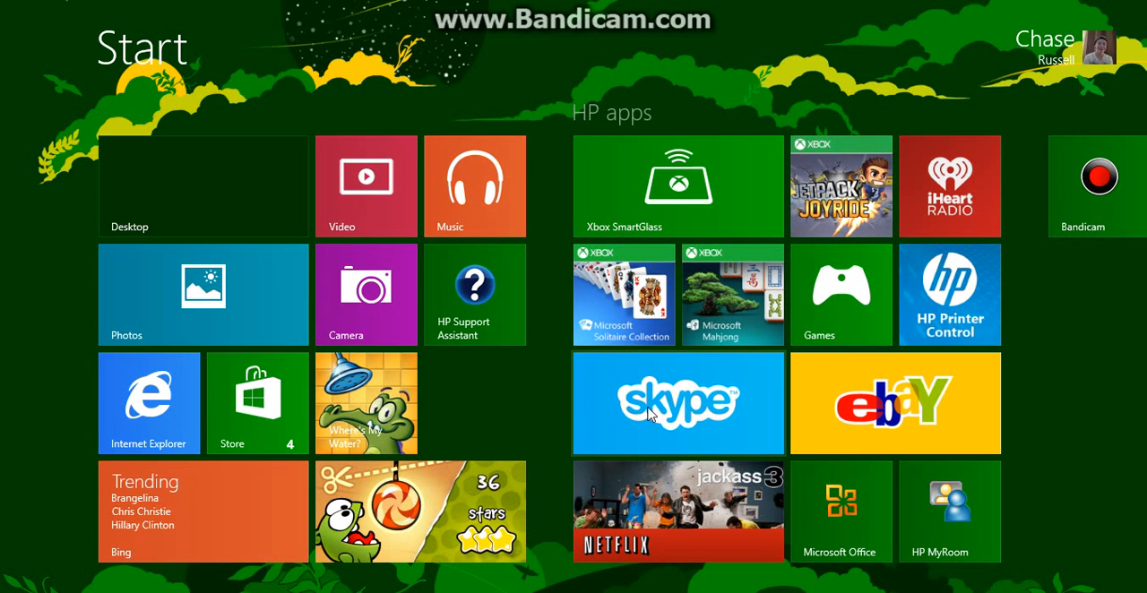
pyautogui.hscroll(3)
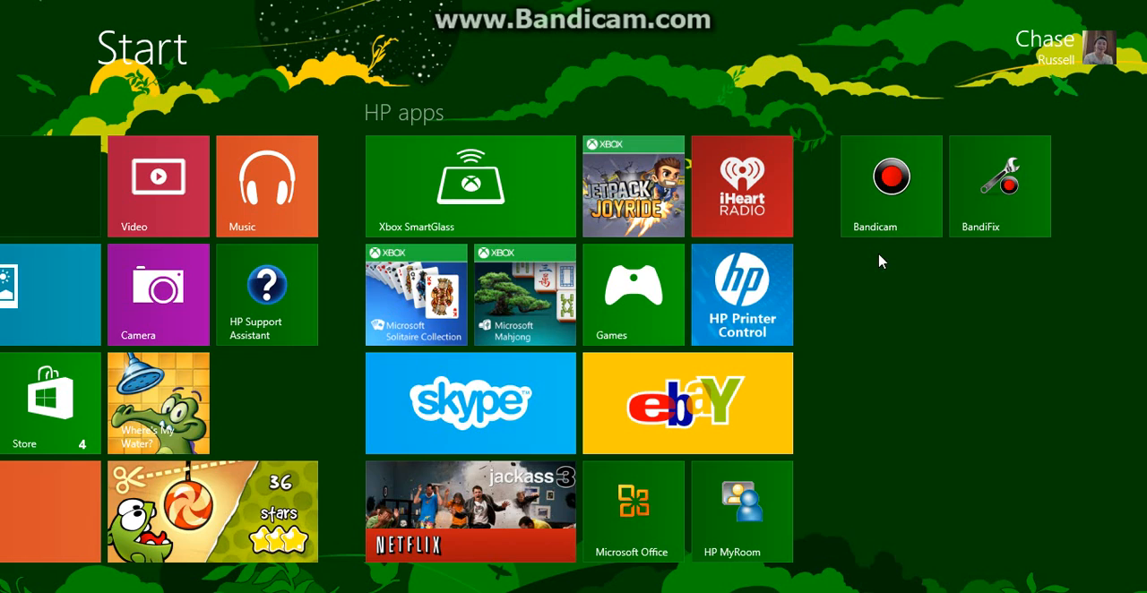
pyautogui.hscroll(3)
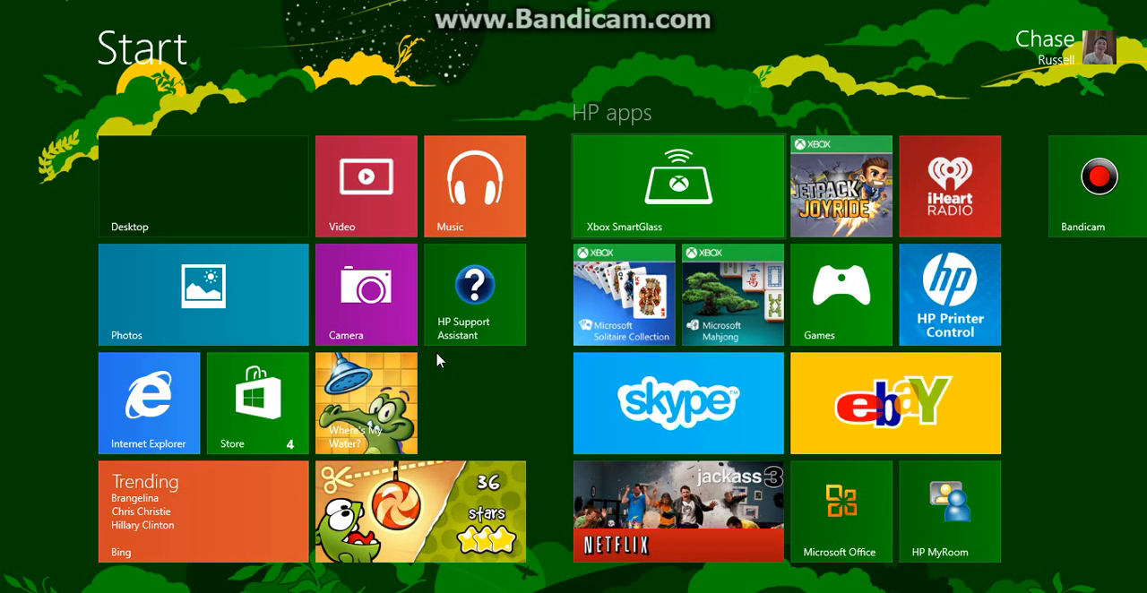
pyautogui.click(678, 402)
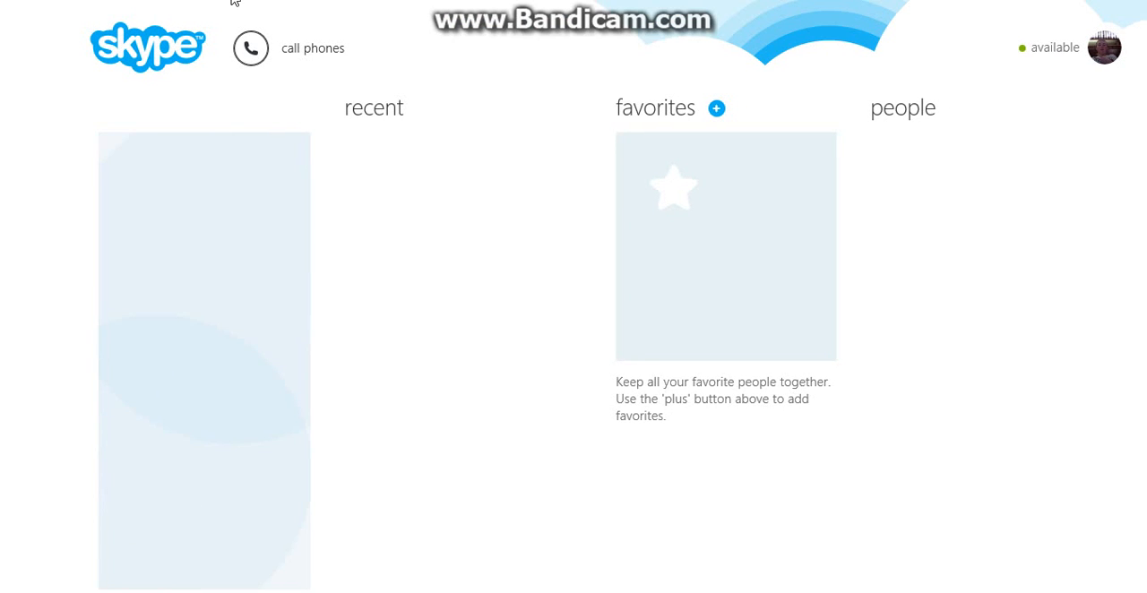
pyautogui.moveTo(280, 276)
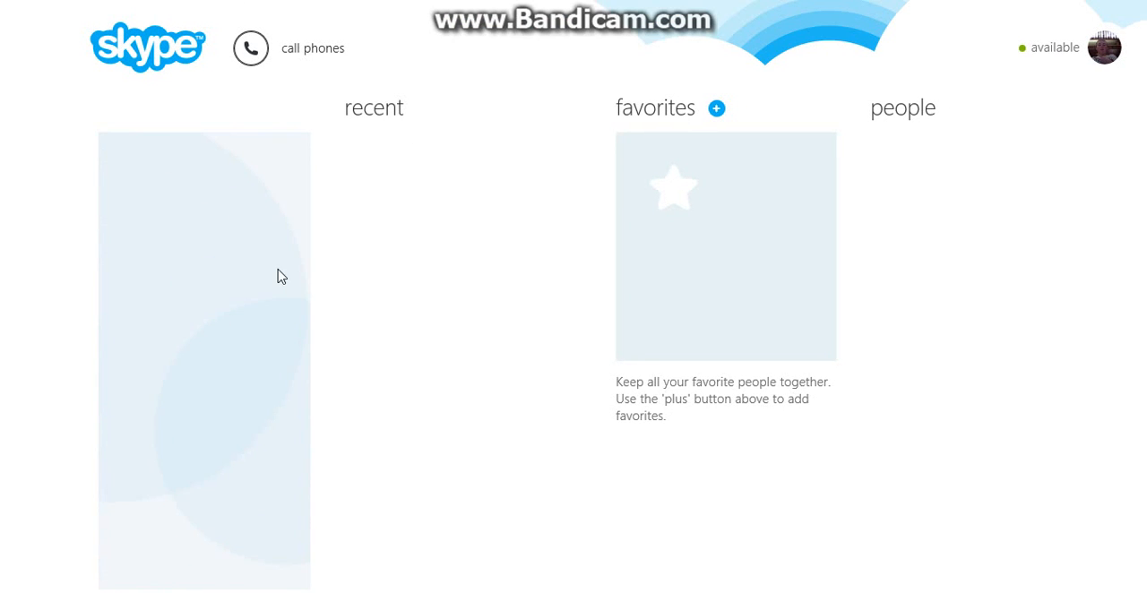
pyautogui.moveTo(1016, 162)
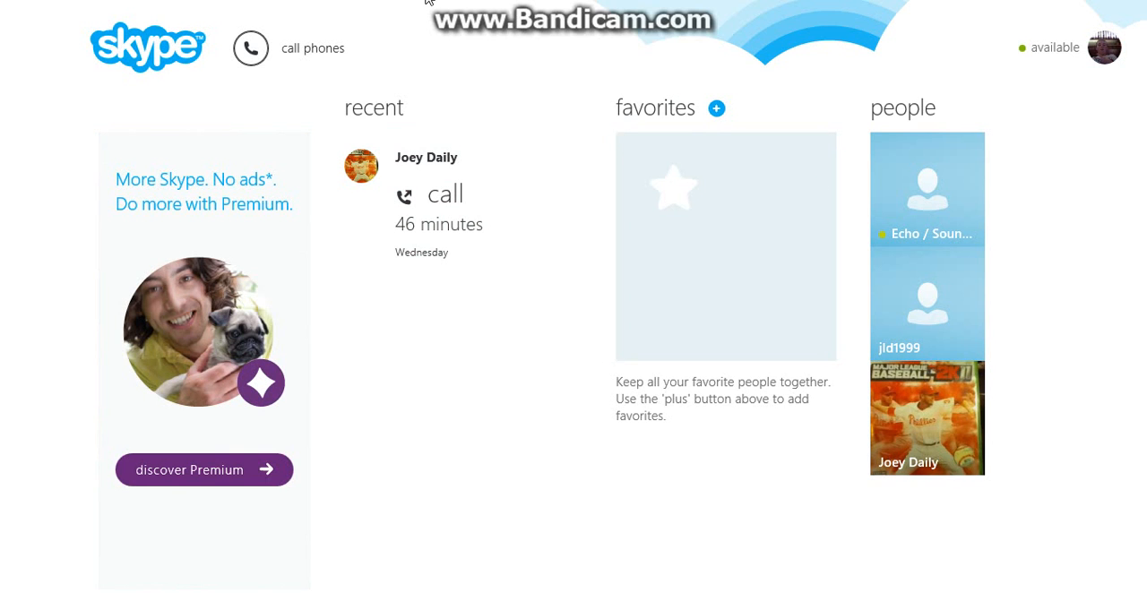
pyautogui.moveTo(430, 27)
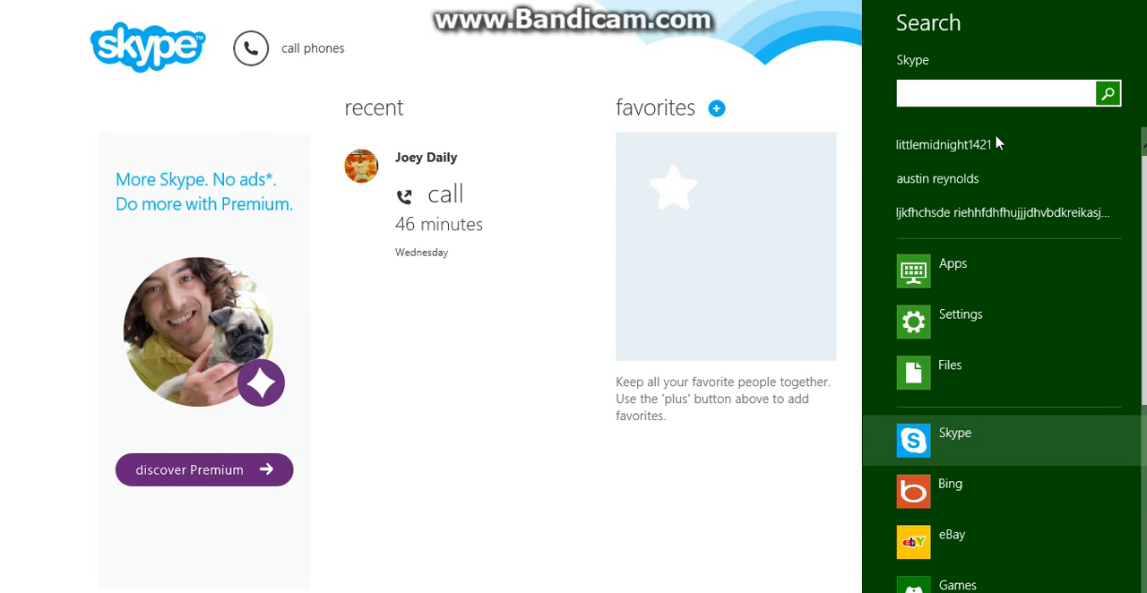
pyautogui.write('d')
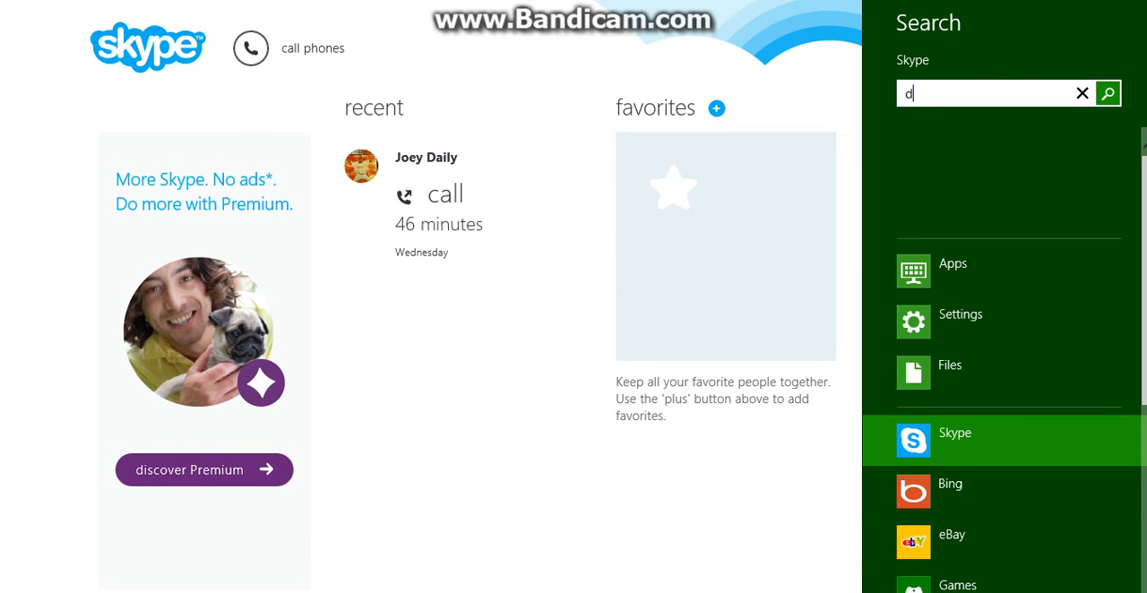
pyautogui.write('jfldjfd')
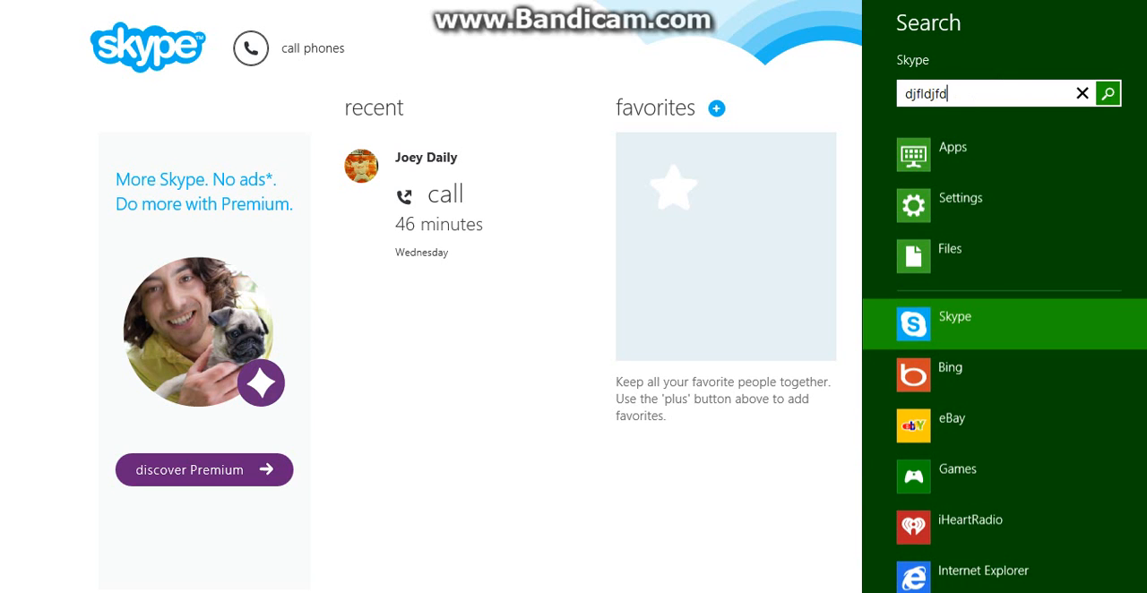
pyautogui.click(1081, 93)
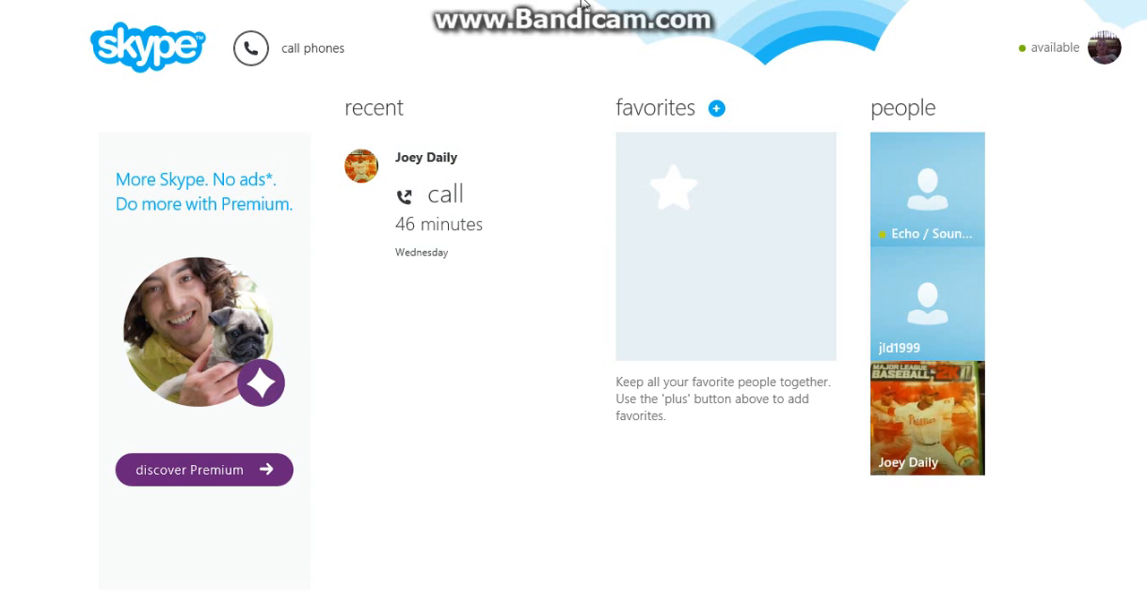
pyautogui.moveTo(590, 47)
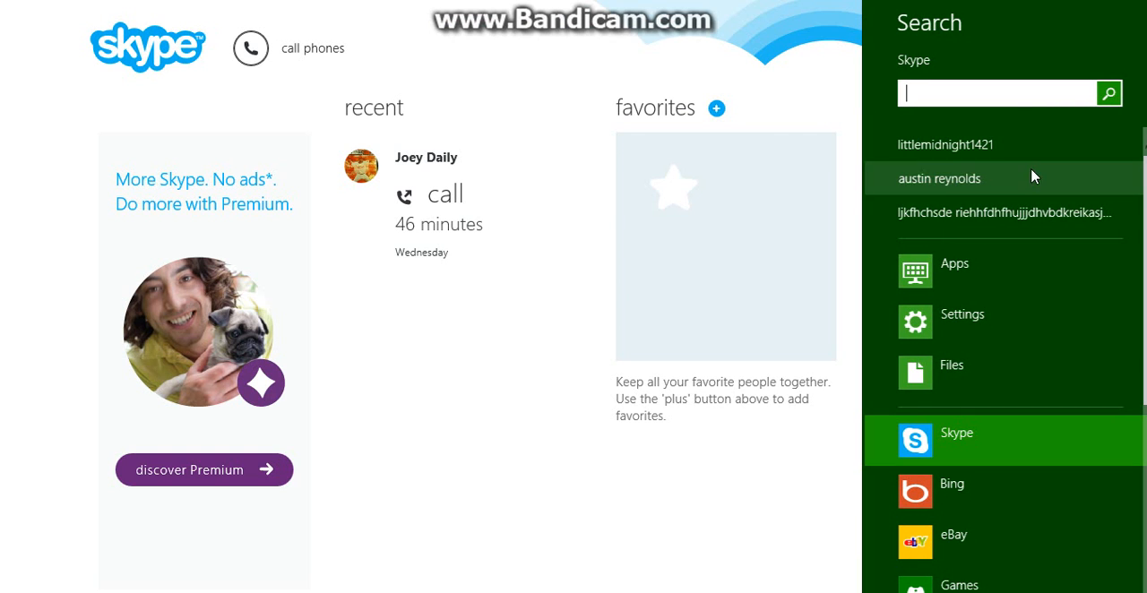
# Run a test search for 'jkfdlejnds', dismiss the pane, and return to Start.
pyautogui.write('jkfdlejnds')
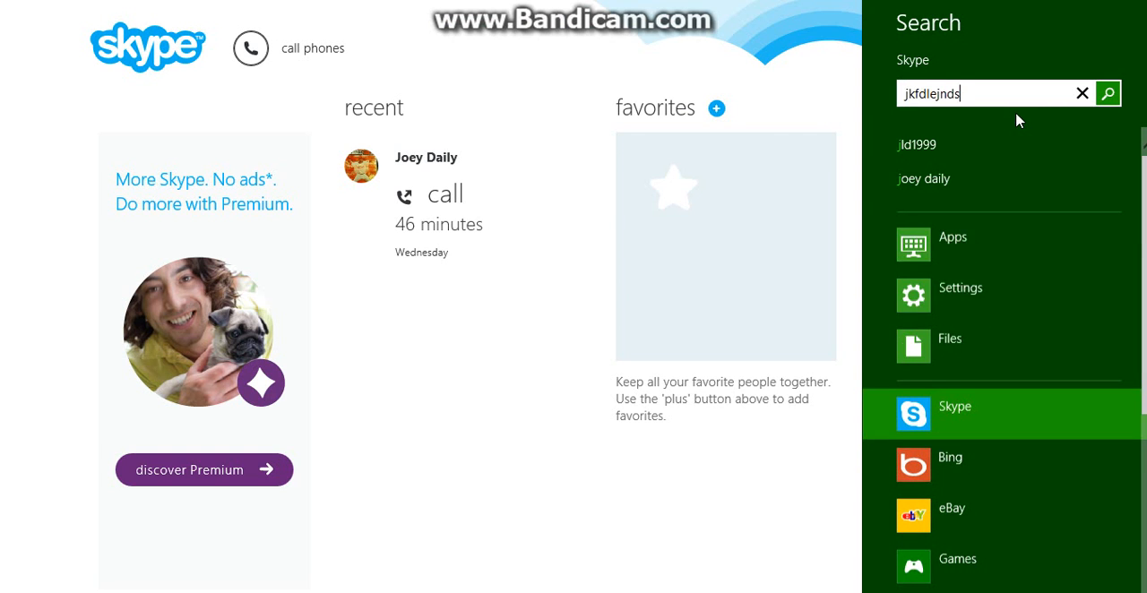
pyautogui.click(1081, 93)
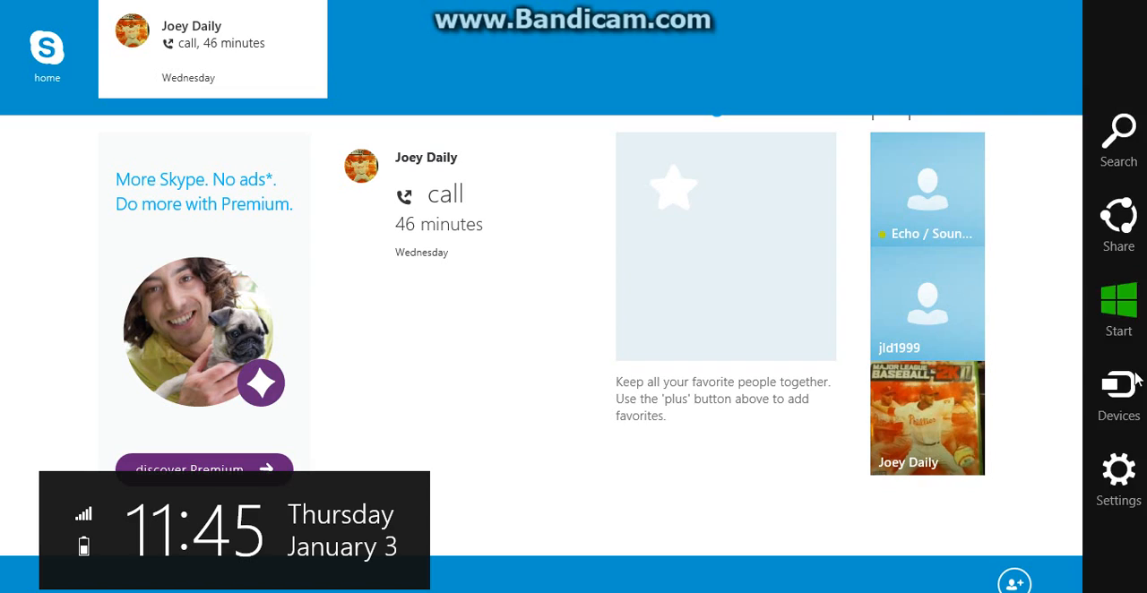
pyautogui.click(1117, 307)
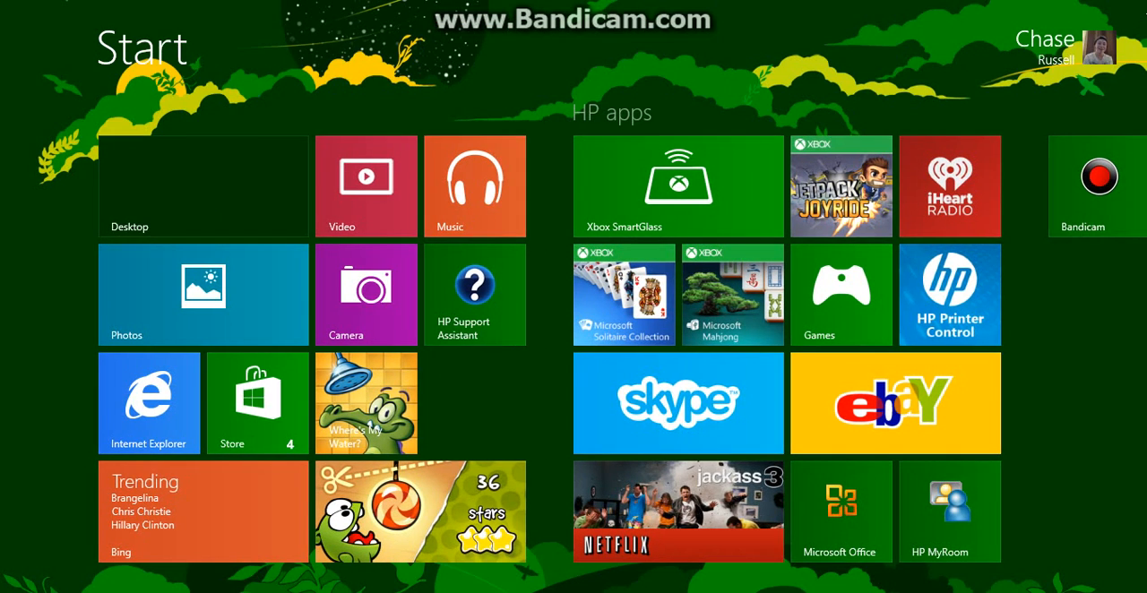